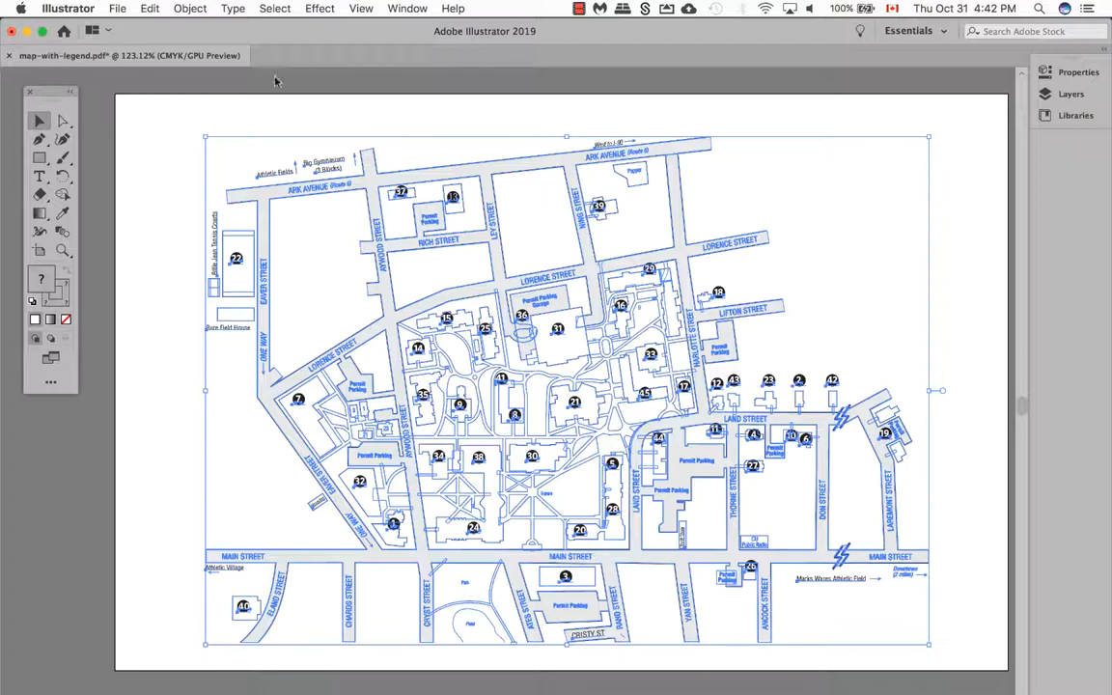
Ungroup the campus map via Object > Ungroup and select one separate piece.
click(189, 8)
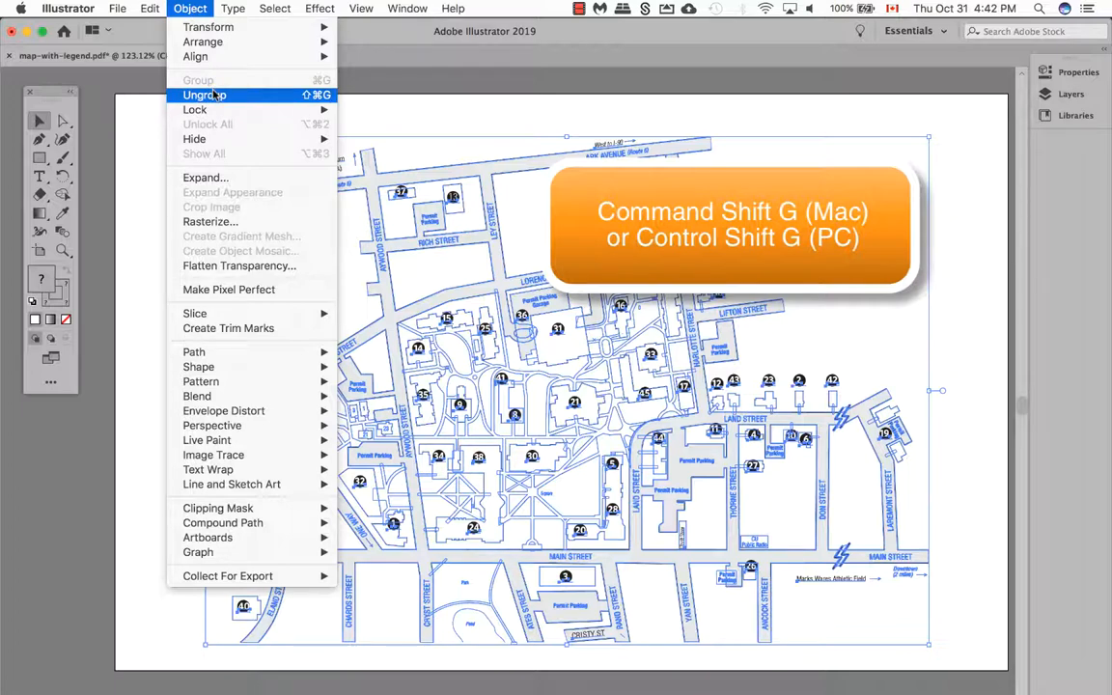
click(203, 95)
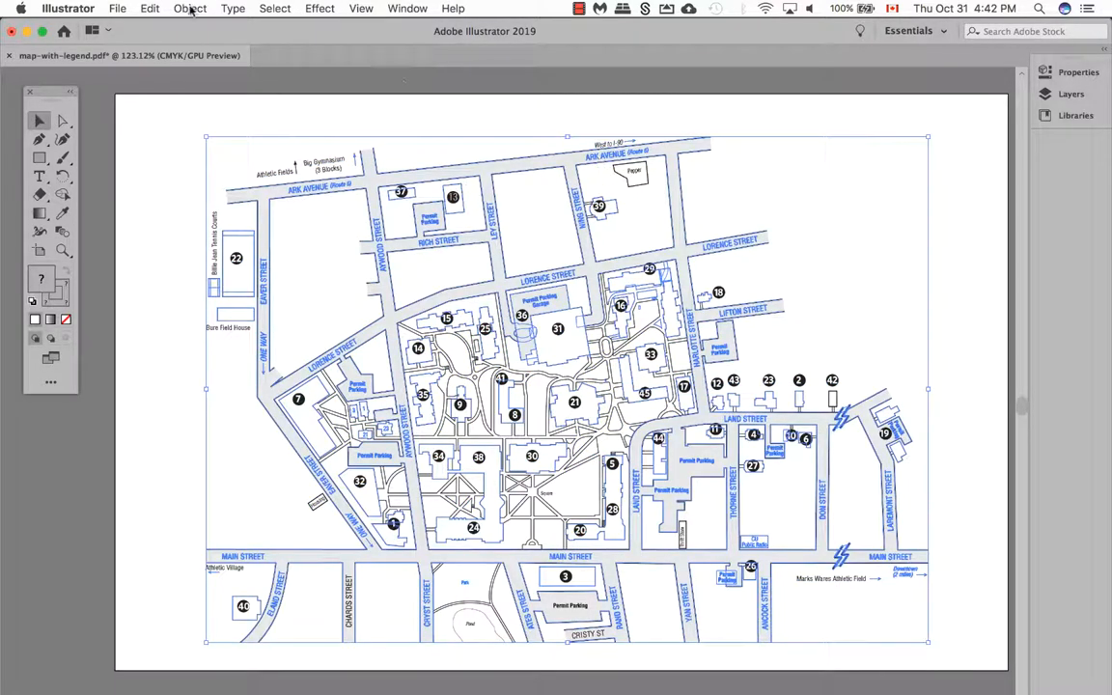
click(189, 8)
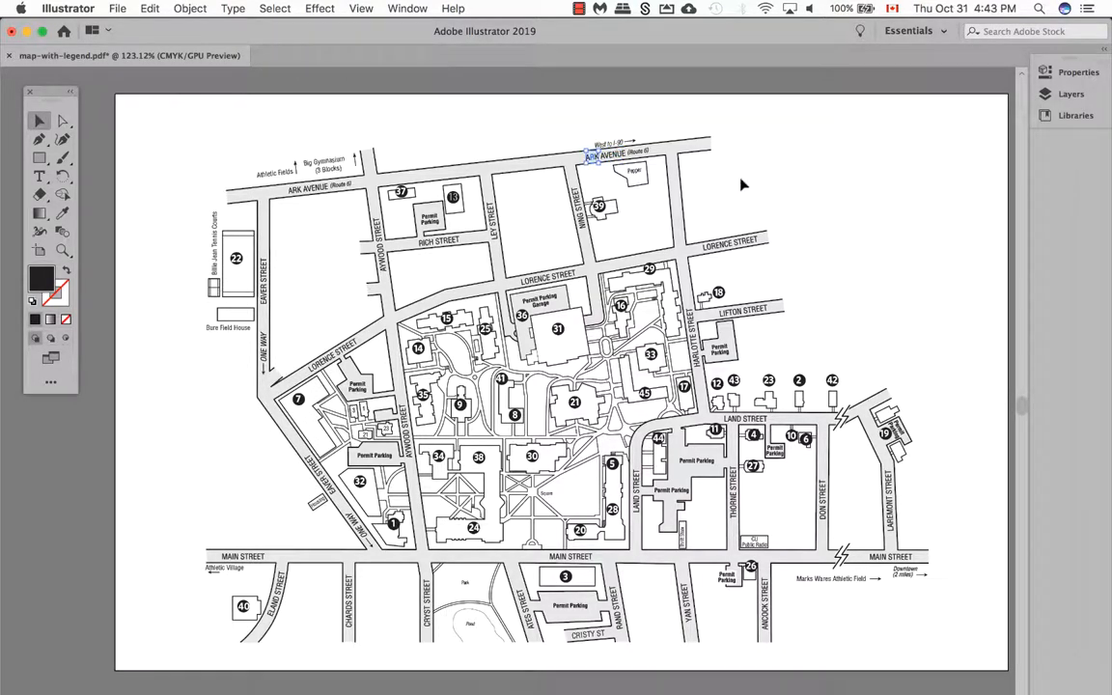
mouse_move(748, 183)
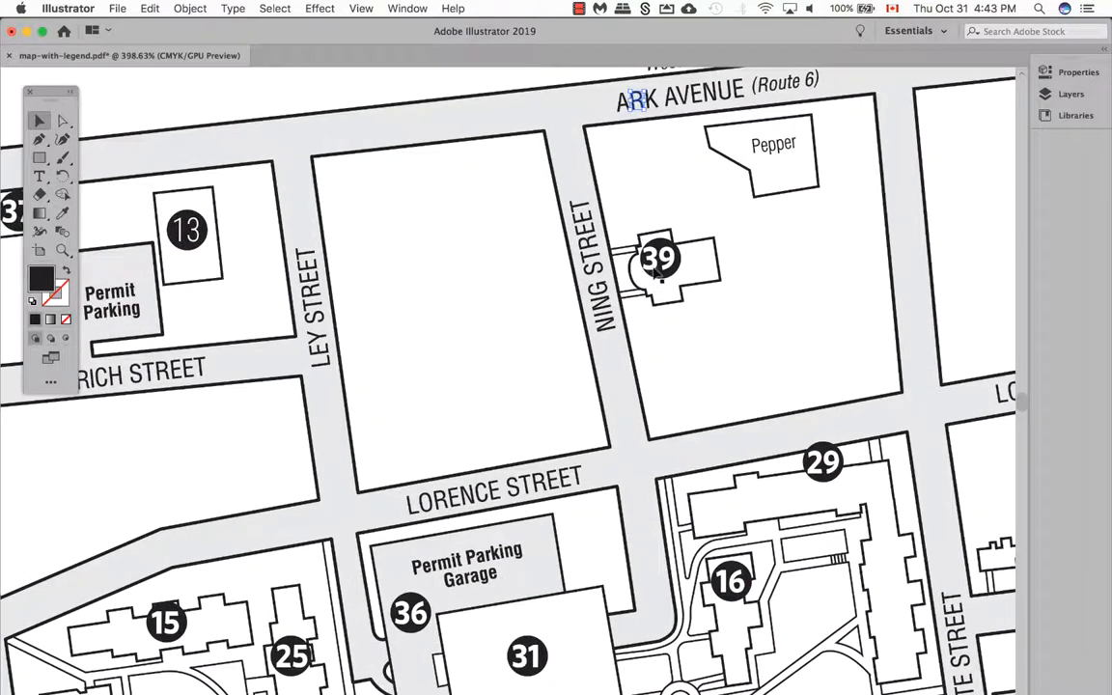
Select and delete number markers 13 and 39 near Ark Avenue.
click(659, 261)
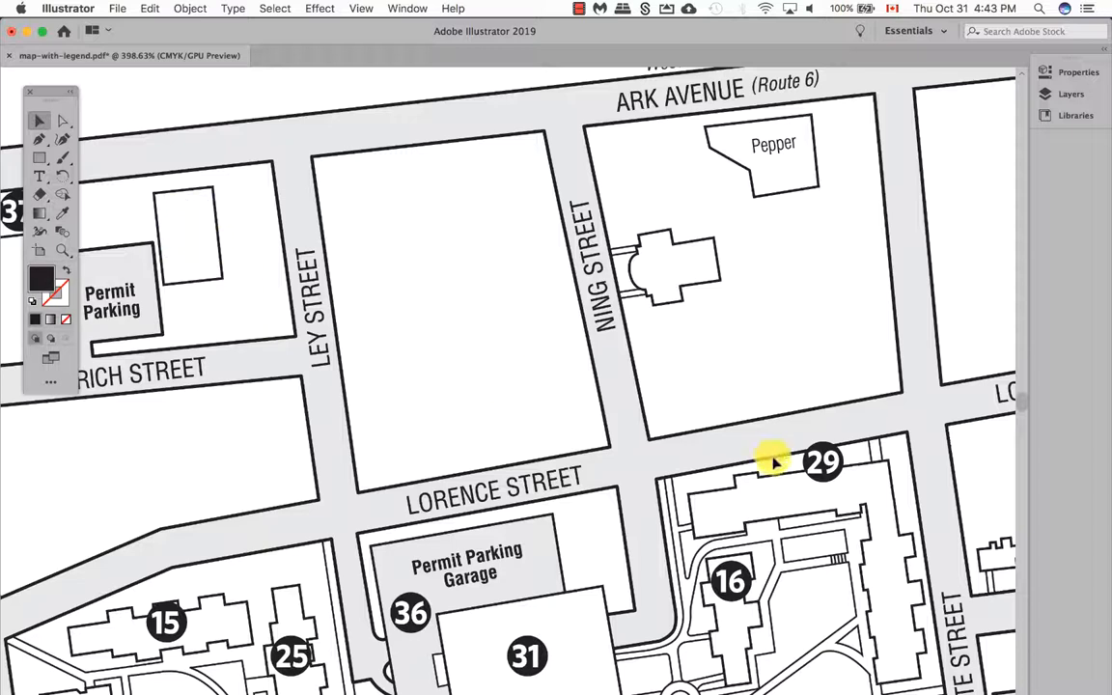
click(823, 461)
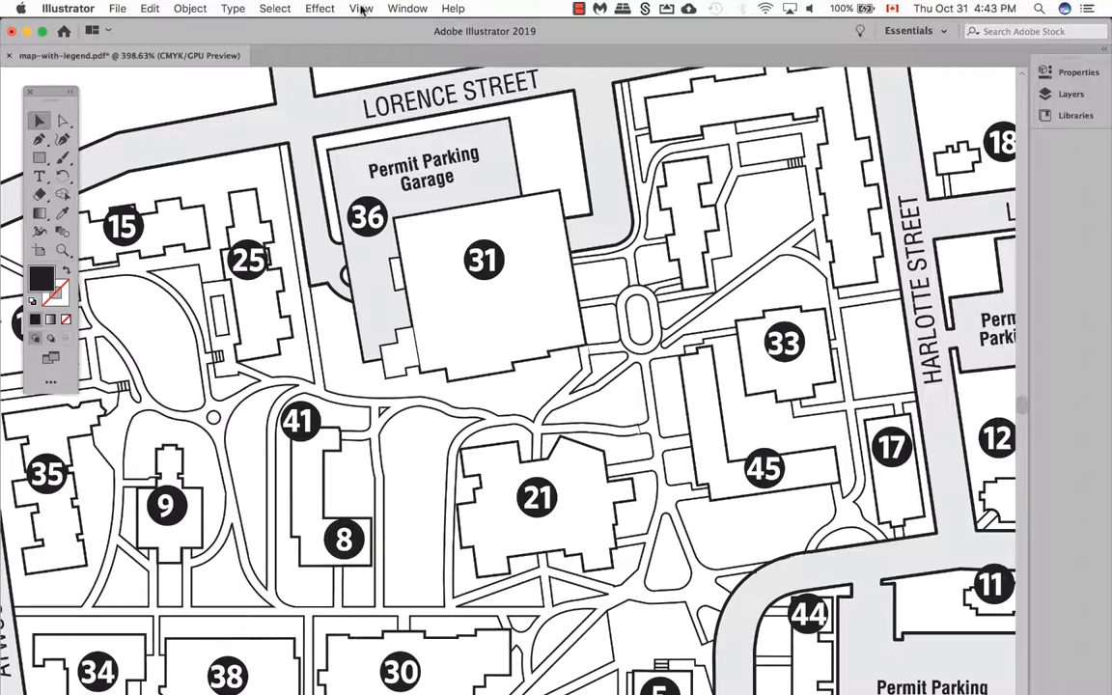
Switch to View > Outline and inspect the stray point inside building 31.
click(361, 7)
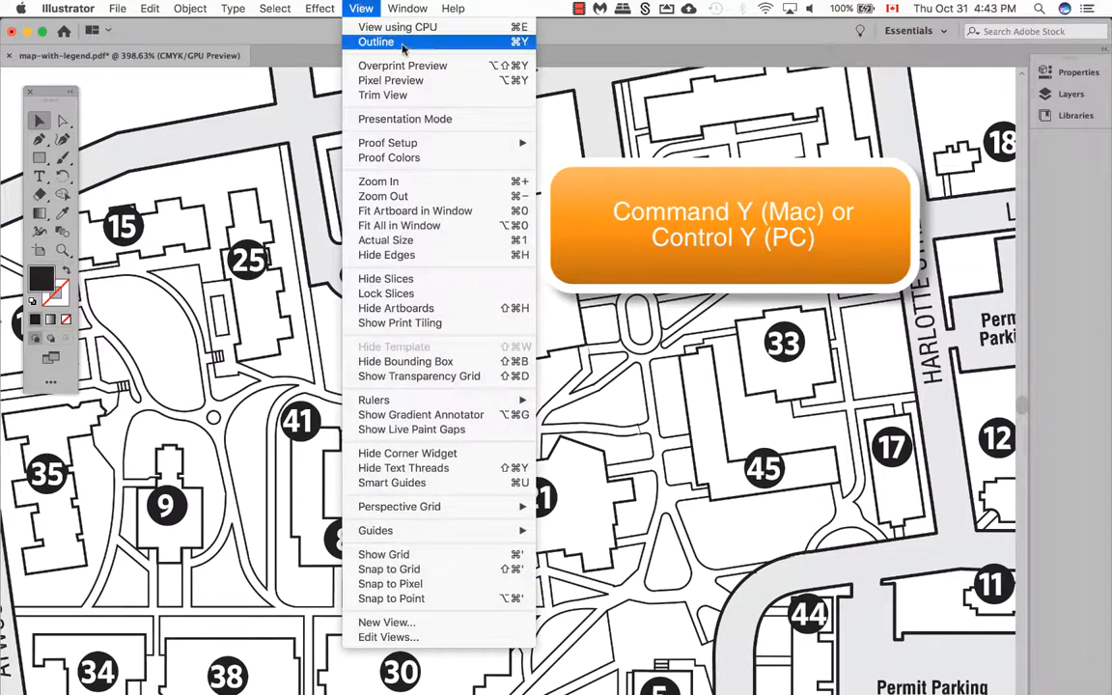
click(376, 42)
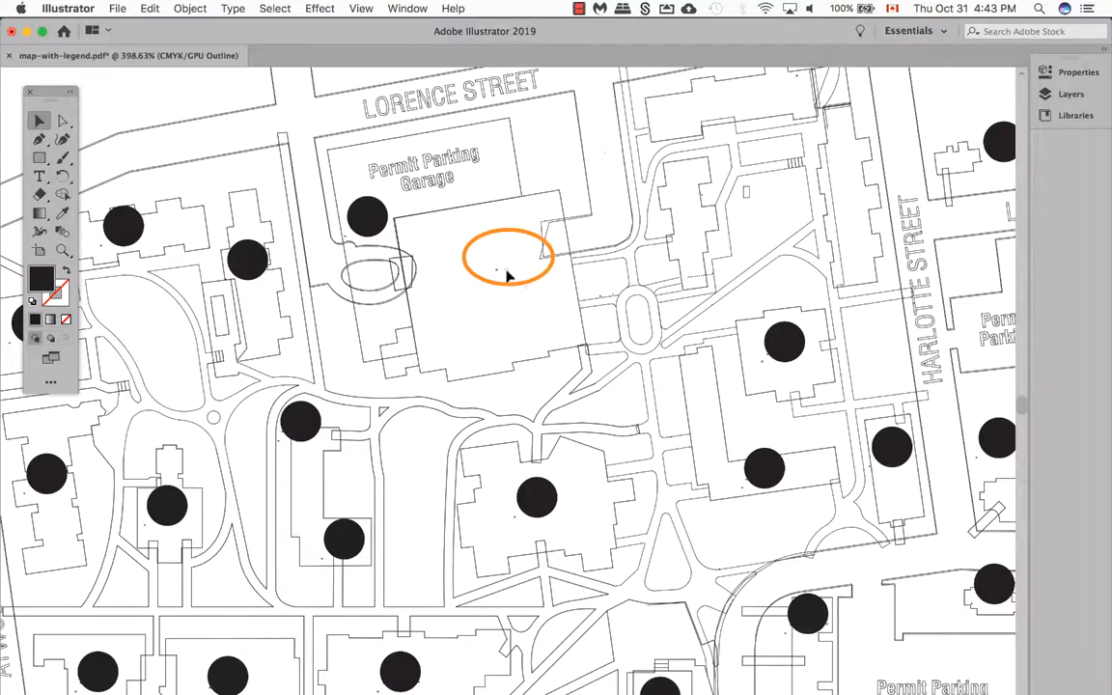
click(509, 258)
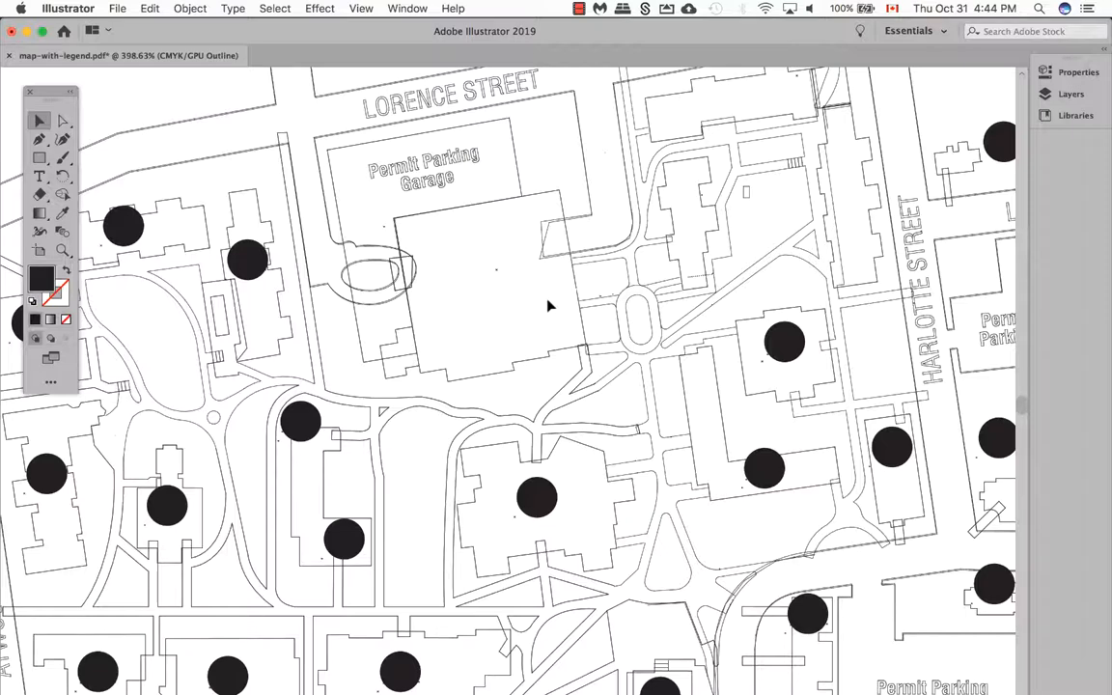
Run Object > Path > Clean Up for stray points, unpainted objects and empty text paths.
click(189, 8)
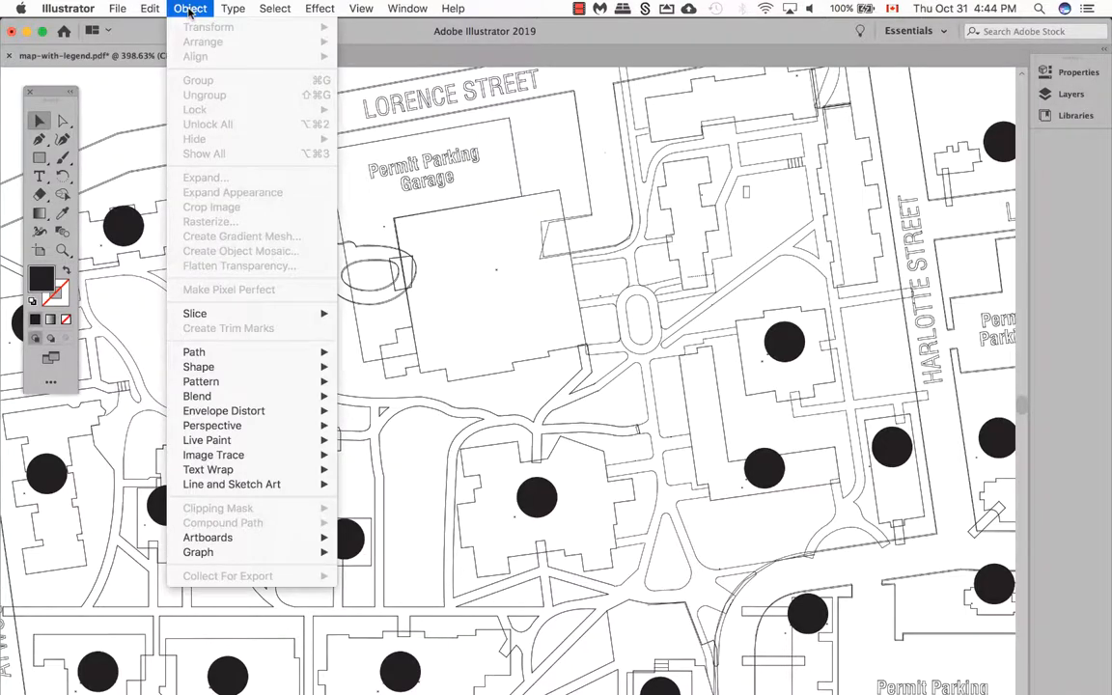
mouse_move(194, 351)
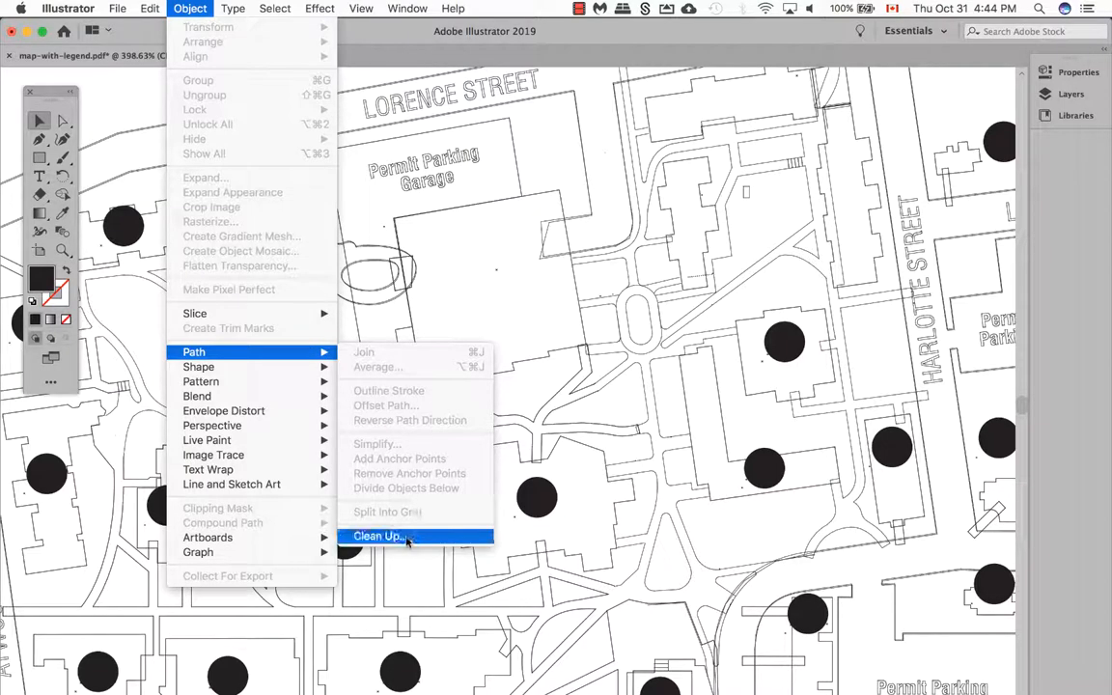
click(378, 536)
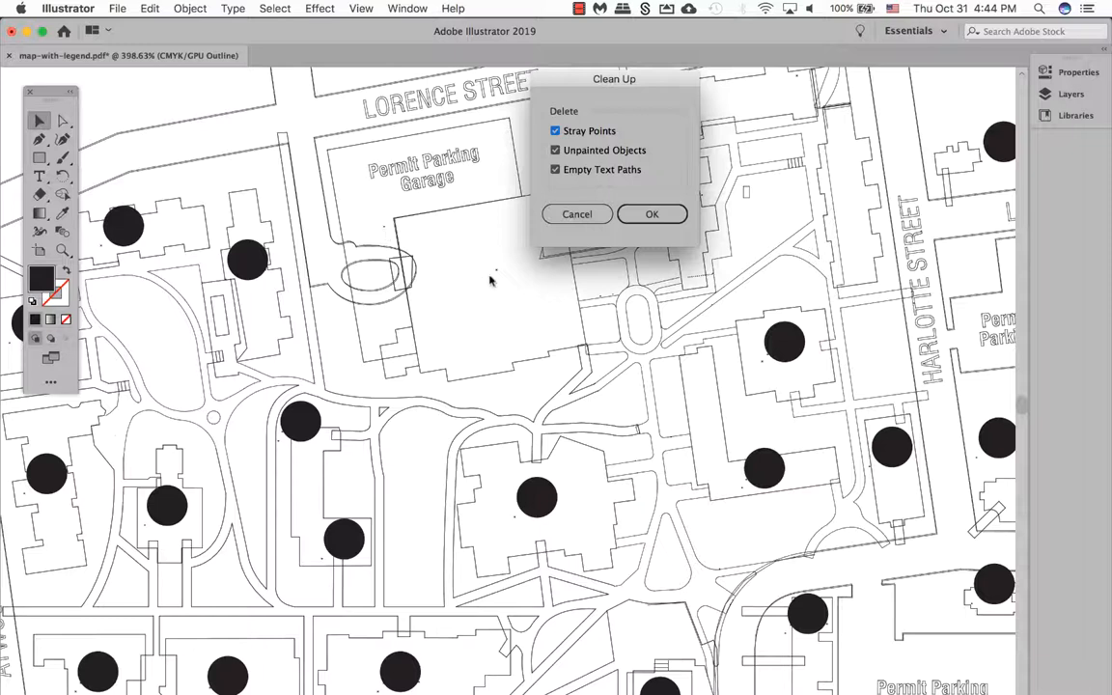
mouse_move(625, 311)
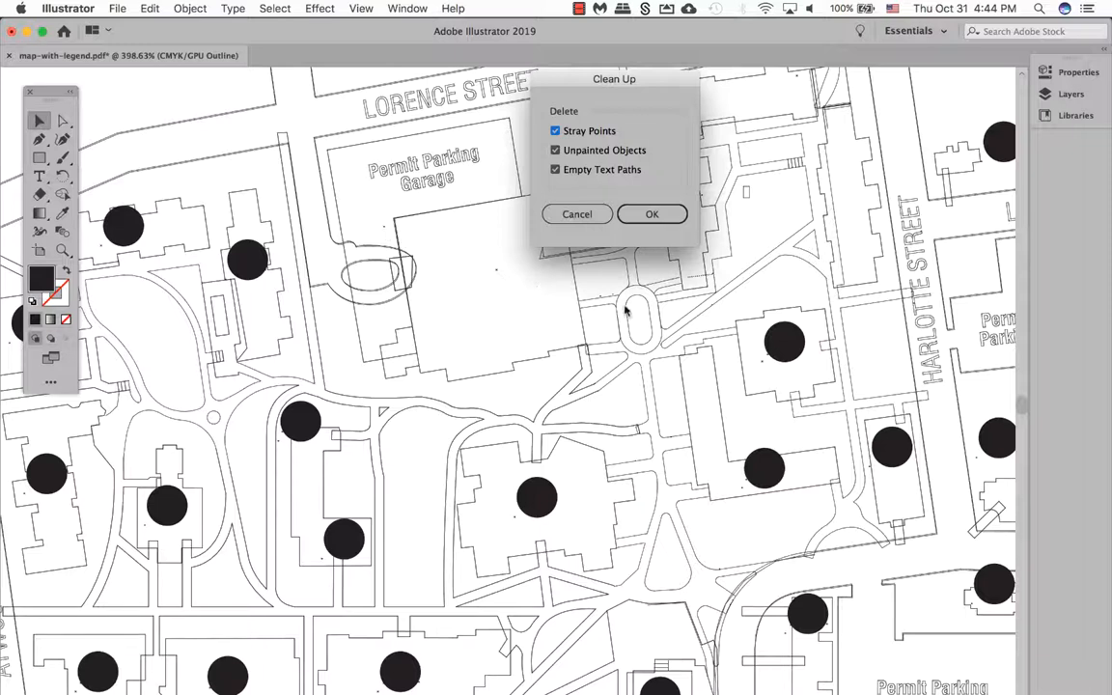
mouse_move(763, 372)
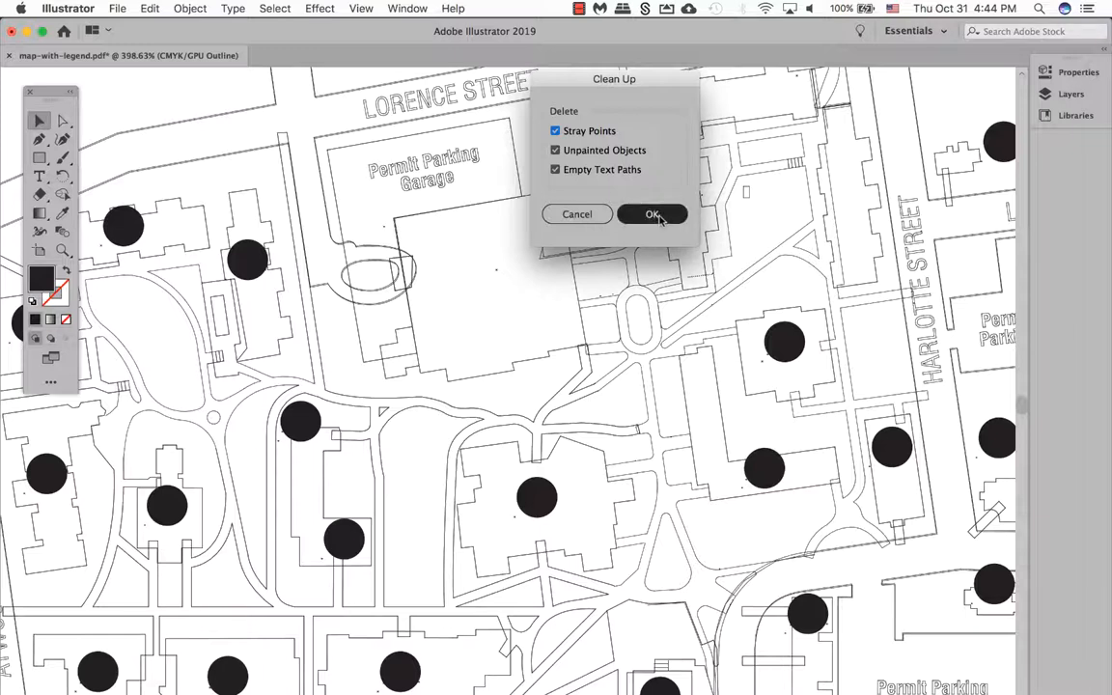
click(652, 214)
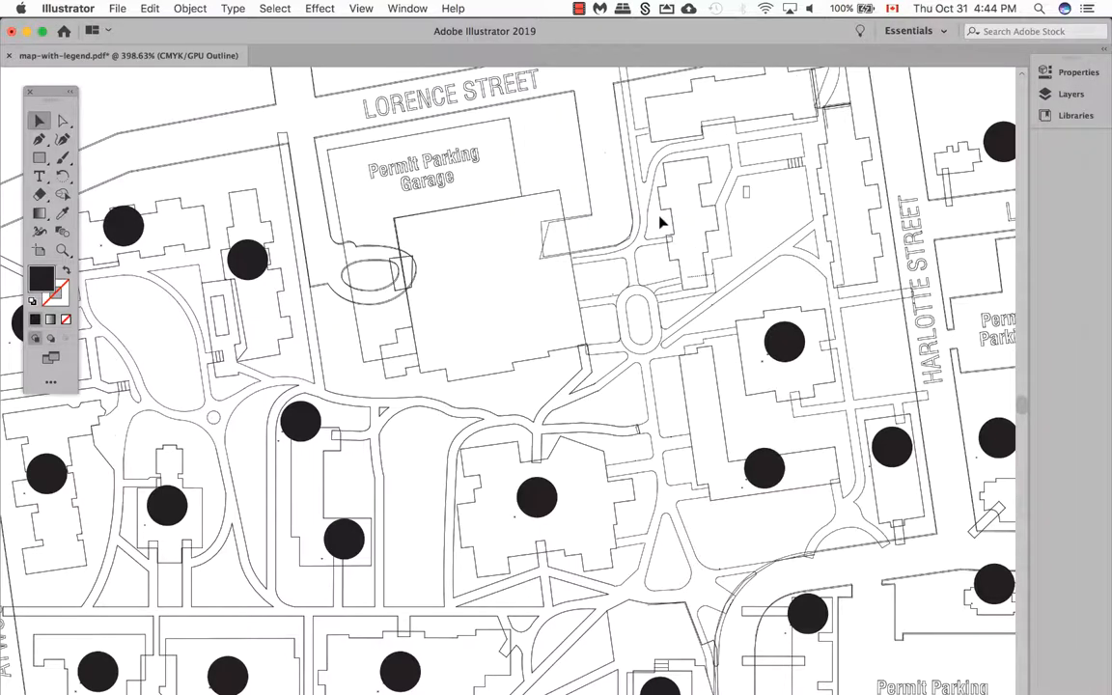
scroll(down, 3)
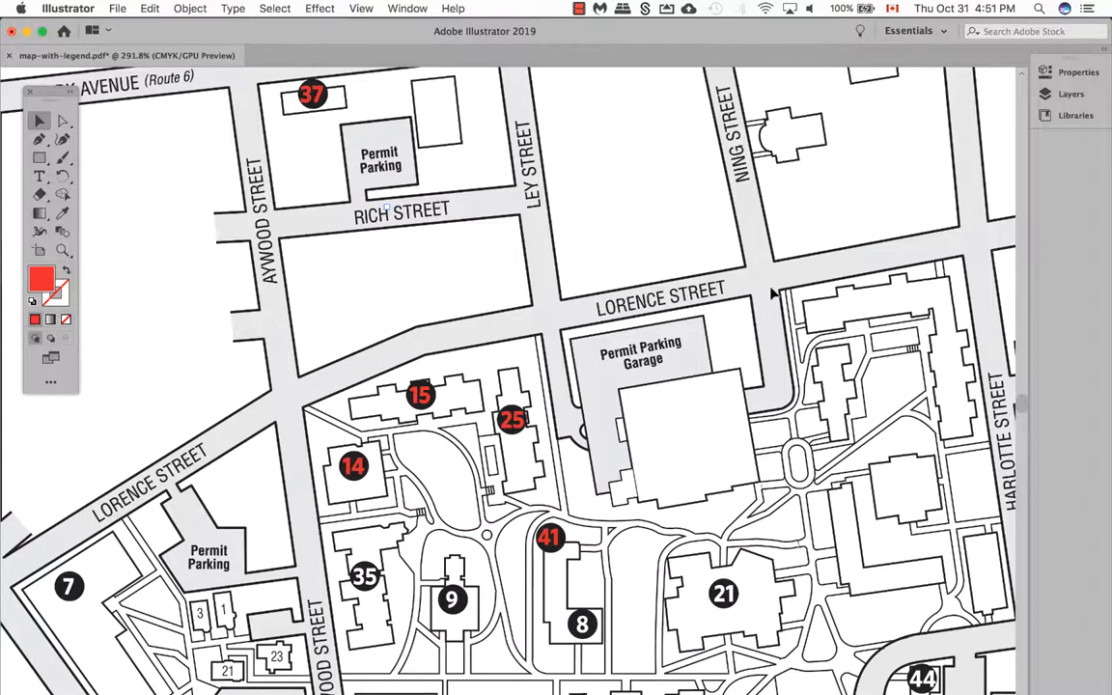
mouse_move(493, 198)
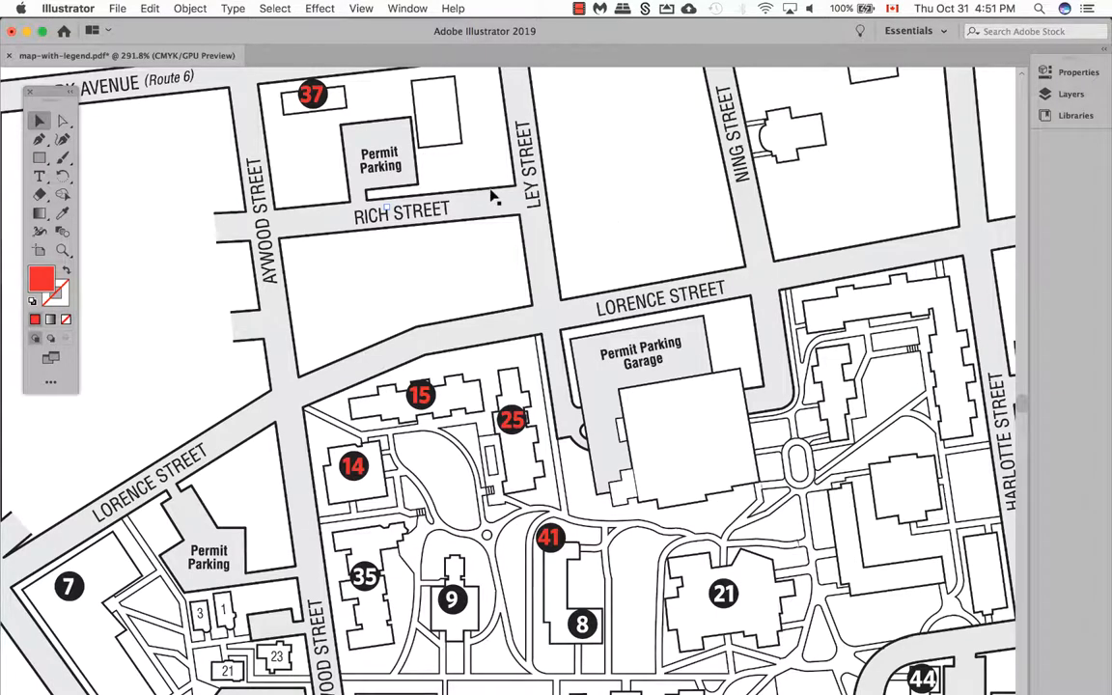
mouse_move(358, 111)
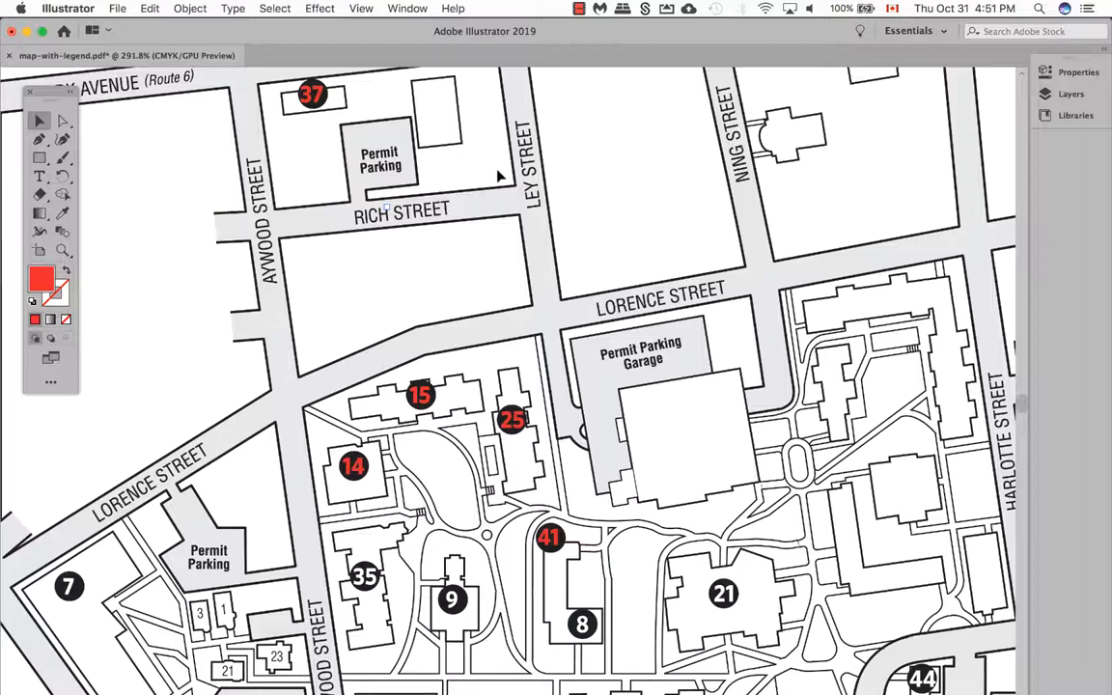
Select red marker 37, then Select > Same > Fill Color to gather markers 15, 25, 14, 41.
click(312, 93)
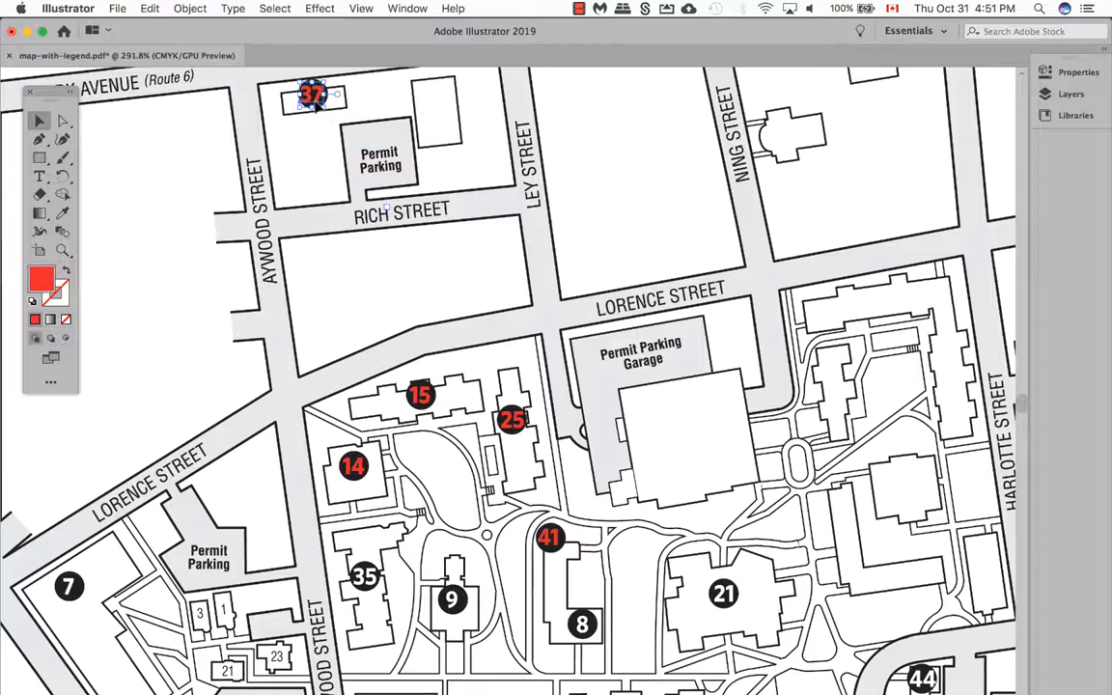
click(276, 7)
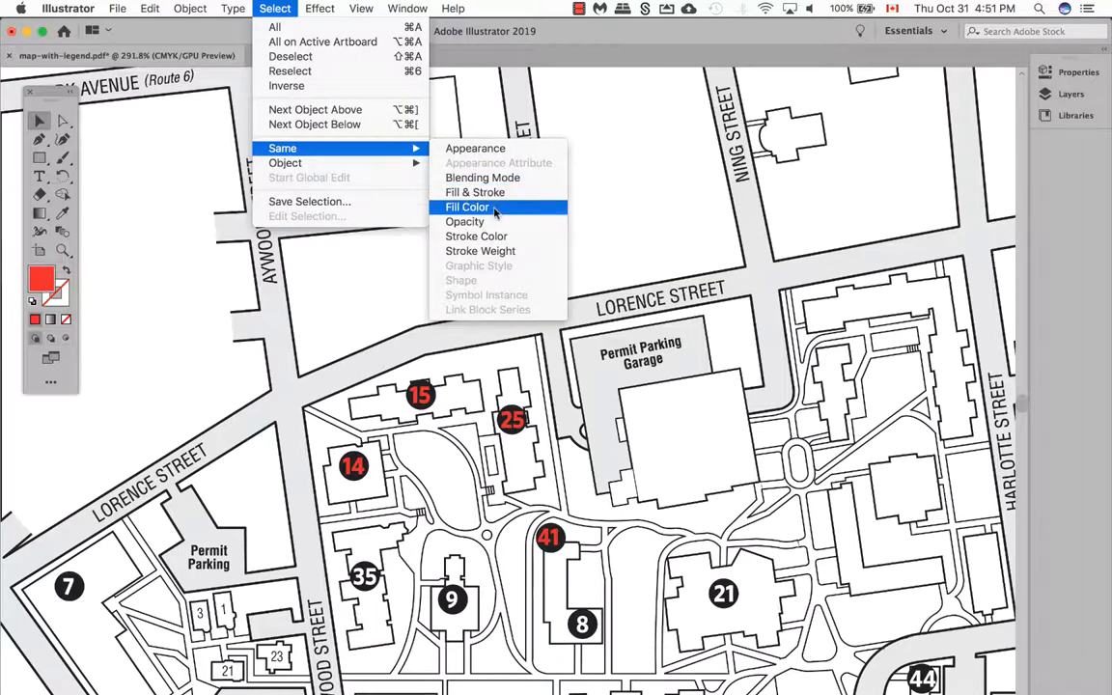
click(468, 207)
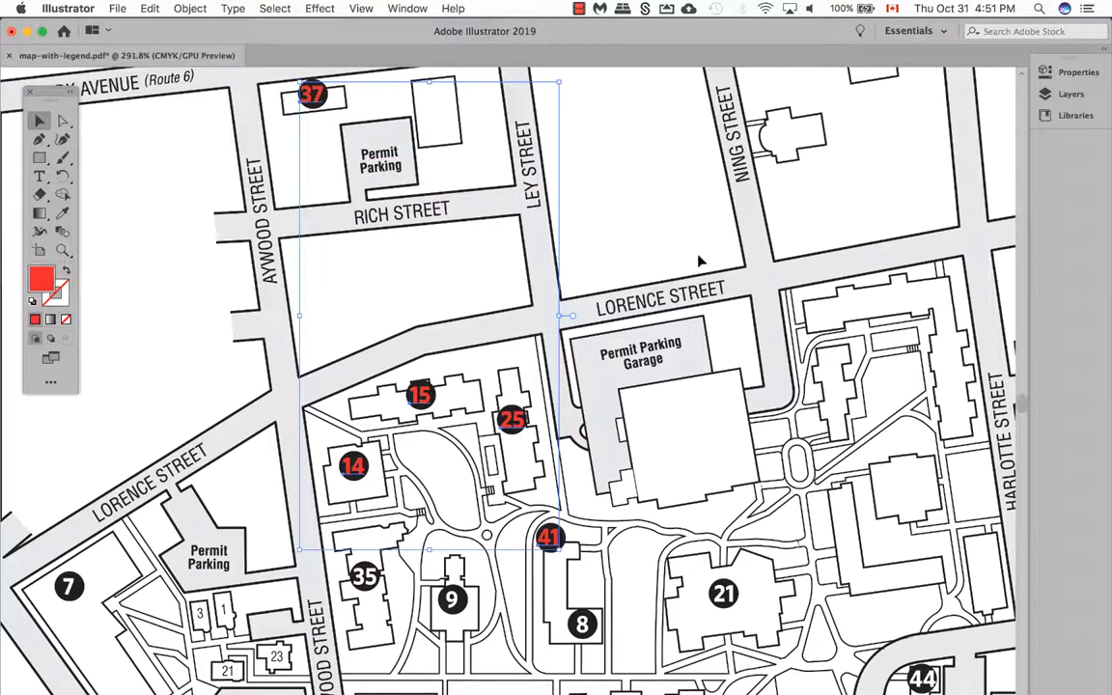